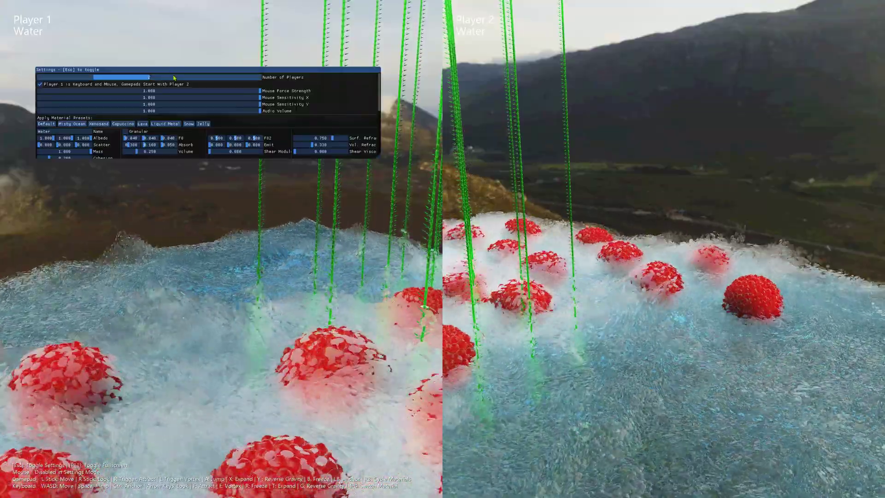
- Hide the settings overlay and view both players' water terrain with green strands and red spheres
{"action": "left_click_drag", "start_coordinate": [149, 76], "coordinate": [223, 76]}
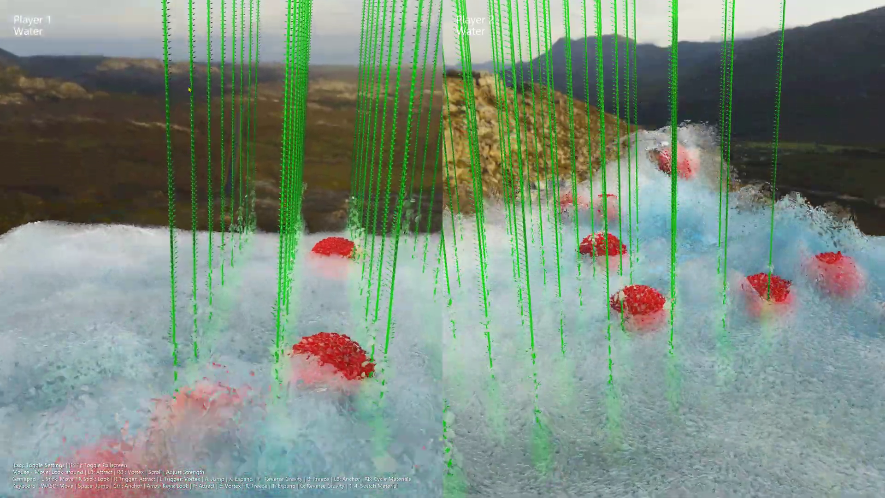
- Toggle the settings overlay back on over Player 1's water scene with Esc
{"action": "key", "text": "Escape"}
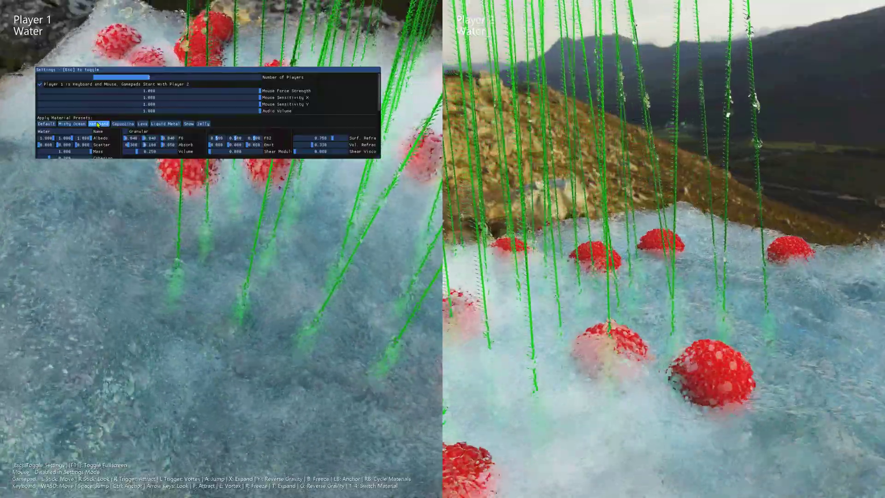
- Cycle material presets Green Sand, Coffee and Molten Metal, ending on Green Jelly
{"action": "left_click", "coordinate": [121, 124]}
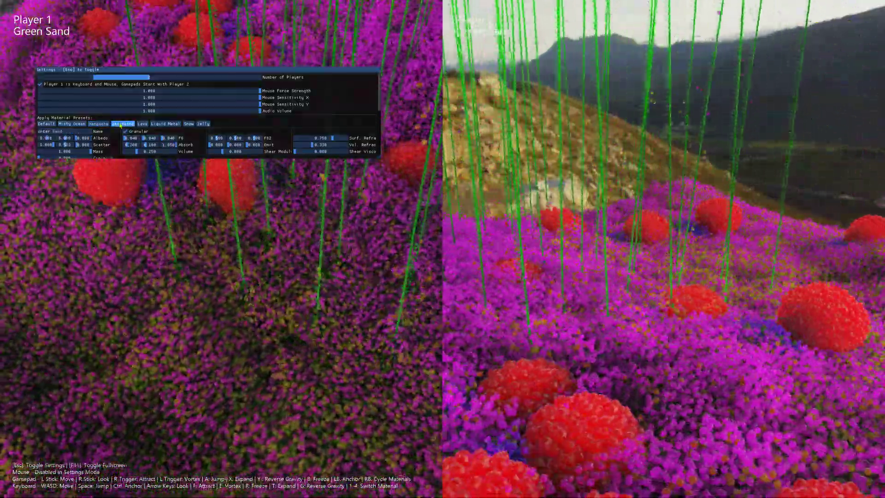
{"action": "left_click", "coordinate": [121, 123]}
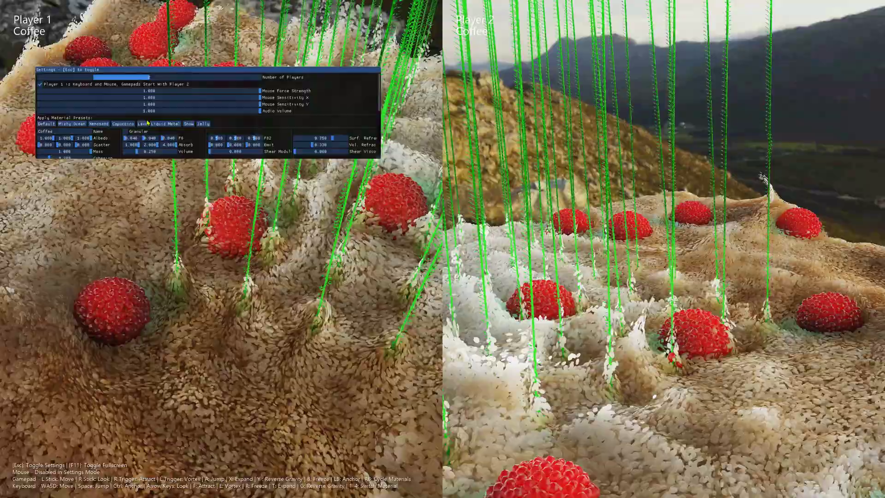
{"action": "left_click", "coordinate": [188, 124]}
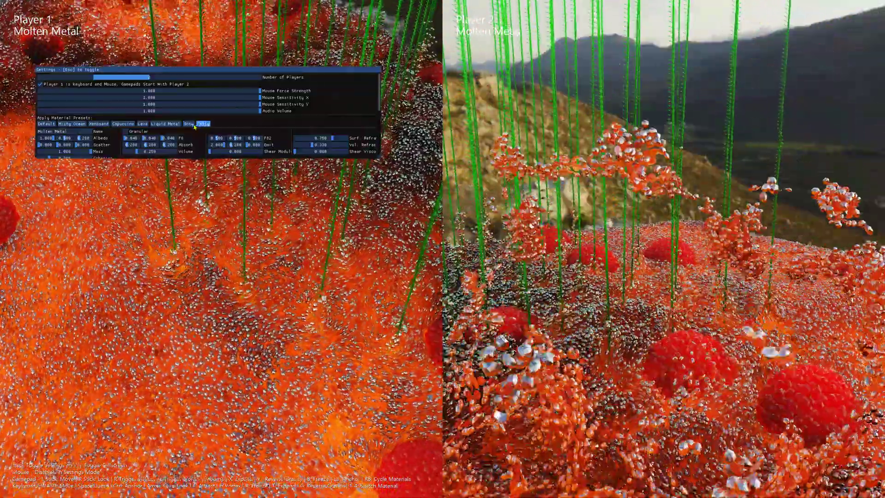
{"action": "left_click", "coordinate": [204, 123]}
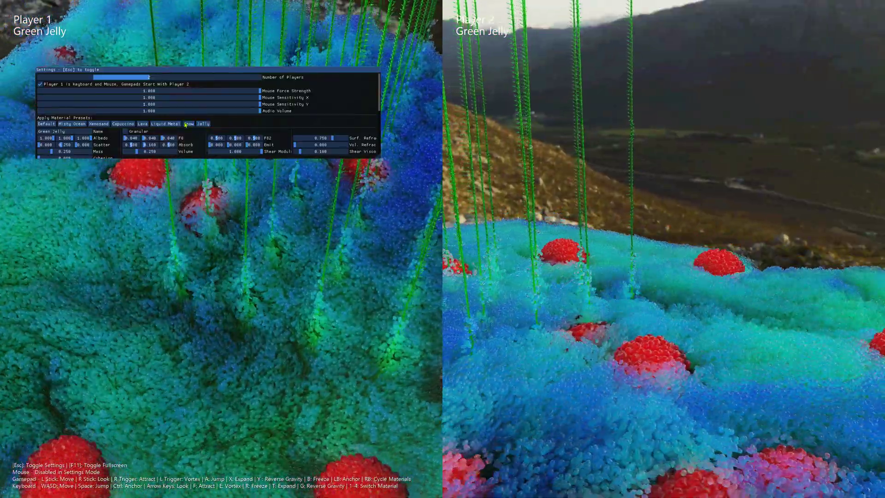
- Apply the Snow 1 preset for pale peach-tinted snow terrain in both views
{"action": "left_click", "coordinate": [188, 123]}
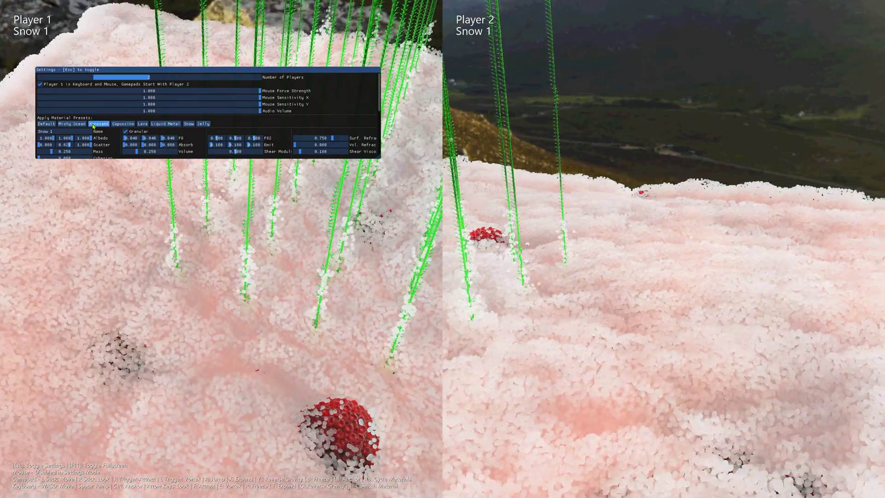
- Adjust a material row, then set Player 1 to Lava and Player 2 to Rock
{"action": "left_click", "coordinate": [73, 124]}
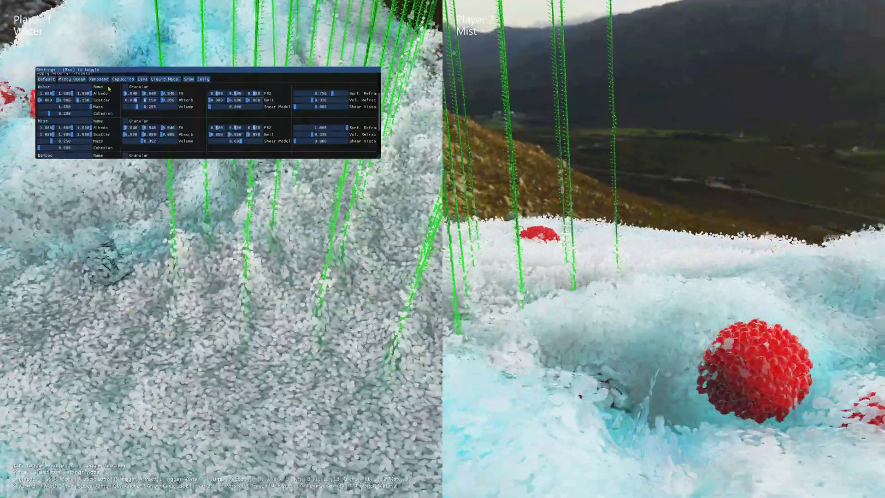
{"action": "left_click", "coordinate": [143, 79]}
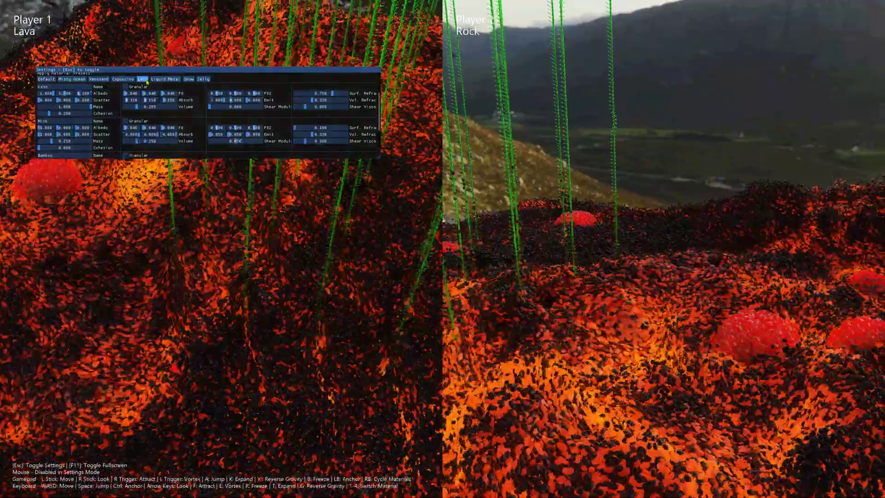